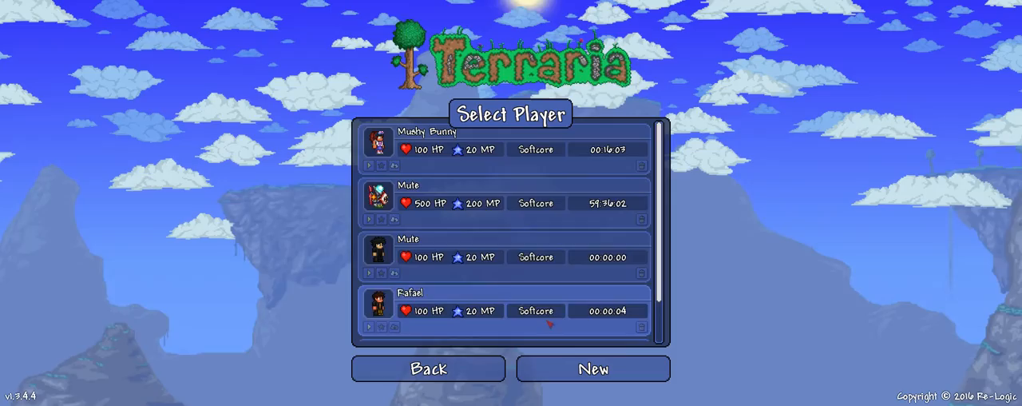
Step: Scroll the Select Player list while creating the new character
{"action": "scroll", "scroll_direction": "down", "scroll_amount": 3}
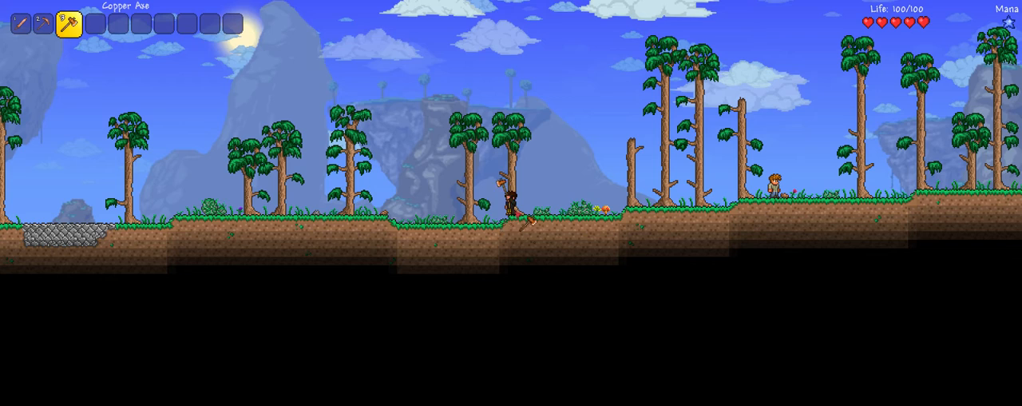
Step: Chop surface trees with the Copper Axe to collect wood
{"action": "left_click", "coordinate": [510, 176]}
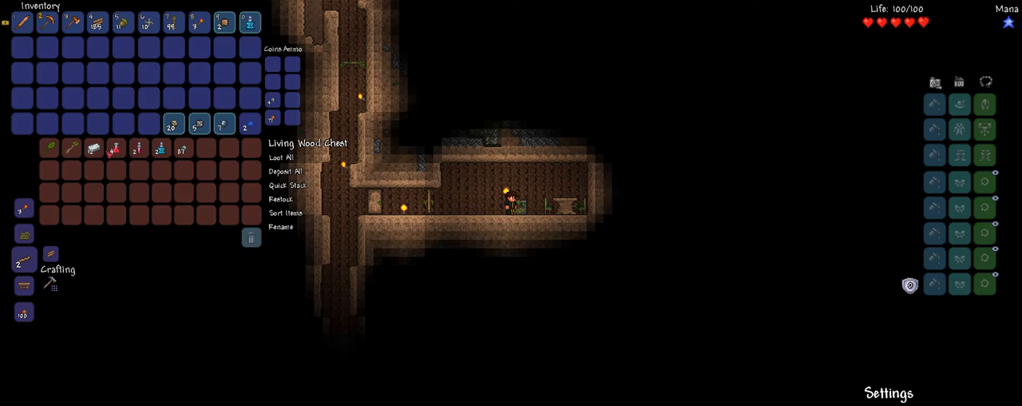
{"action": "mouse_move", "coordinate": [51, 149]}
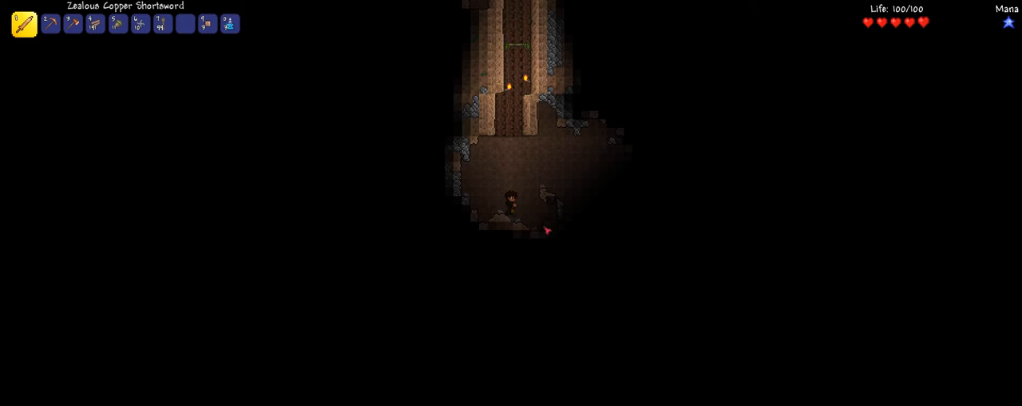
Step: Swap to hotbar slot 2 while exploring the cave and climbing back
{"action": "key", "text": "2"}
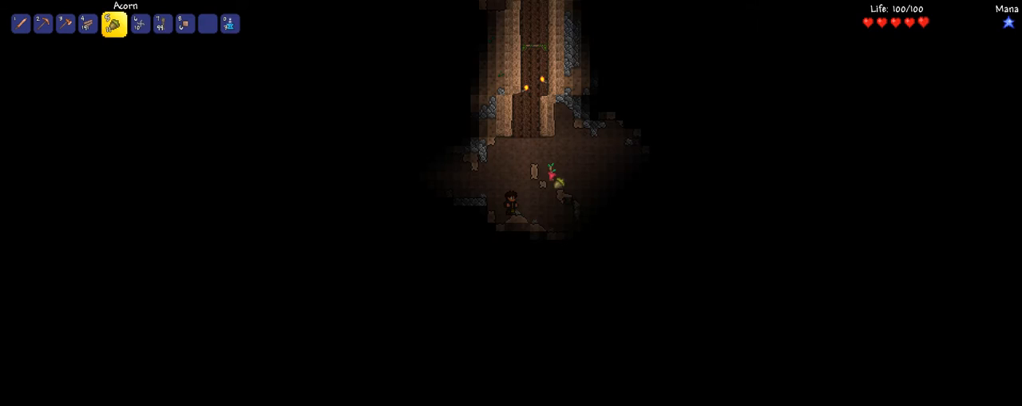
{"action": "key", "text": "2"}
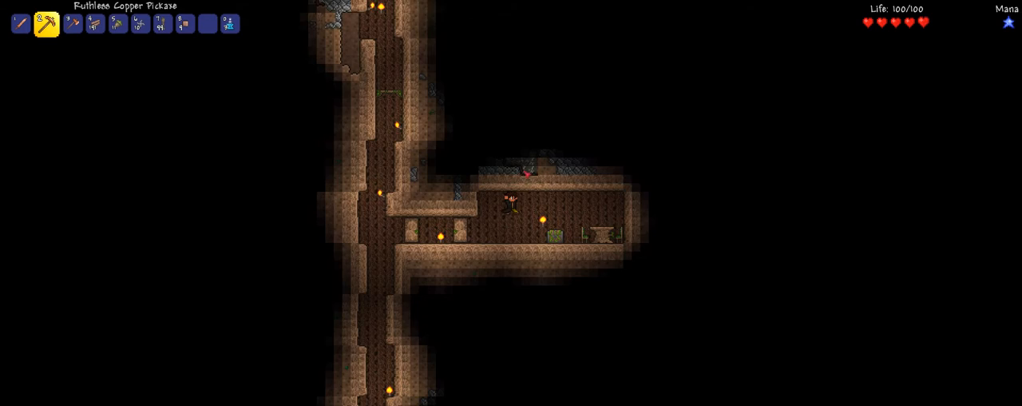
Step: Open the inventory and crafting panel beside the furnace
{"action": "key", "text": "Escape"}
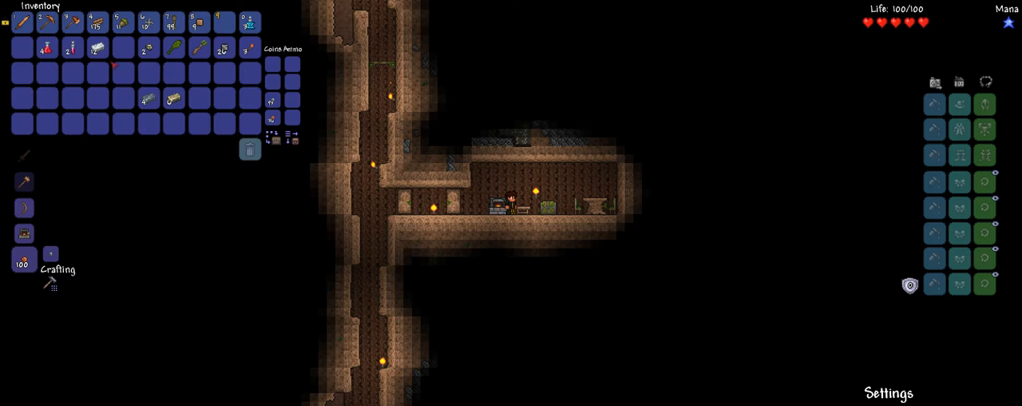
Step: Select the copper pickaxe and mine upward through the stone above
{"action": "left_click", "coordinate": [24, 258]}
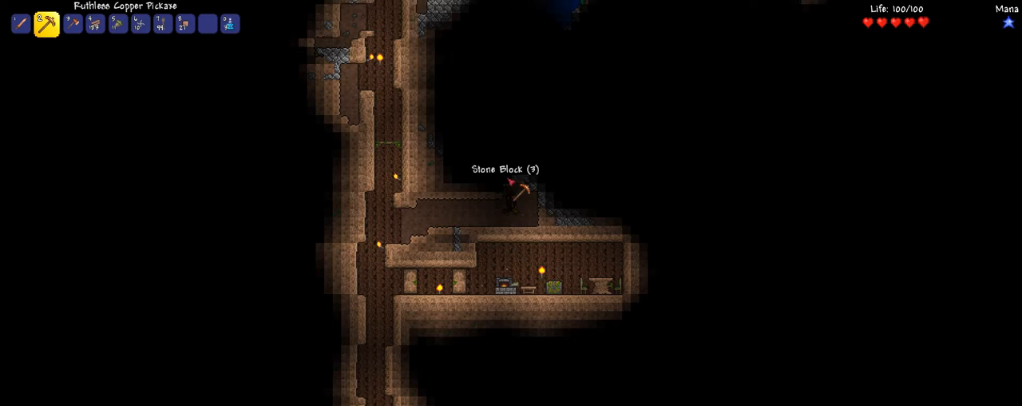
Step: Confirm 11 tin bars in the inventory, then close it
{"action": "key", "text": "Escape"}
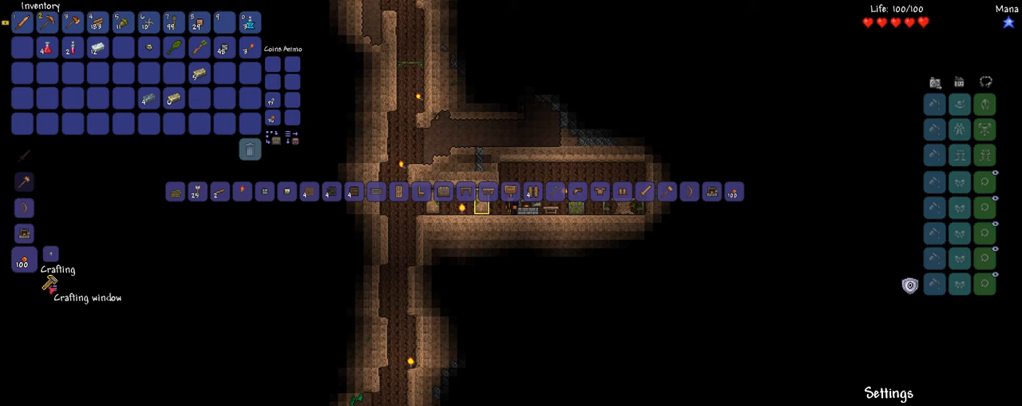
{"action": "mouse_move", "coordinate": [174, 98]}
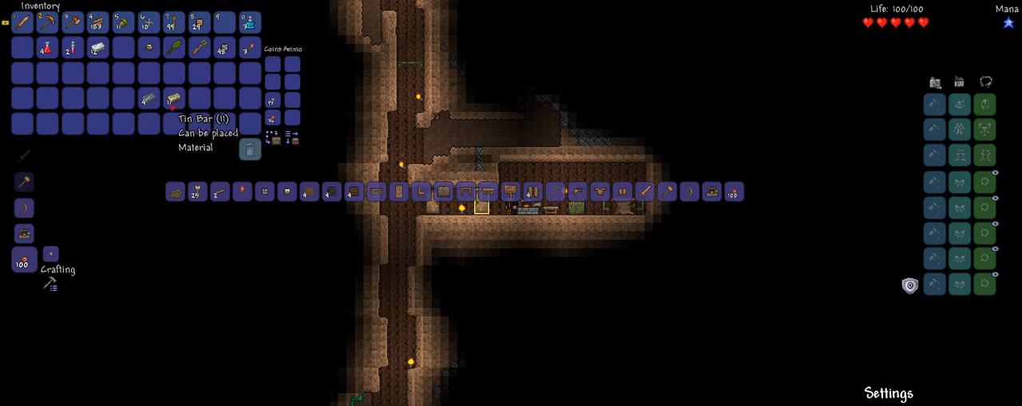
{"action": "key", "text": "escape"}
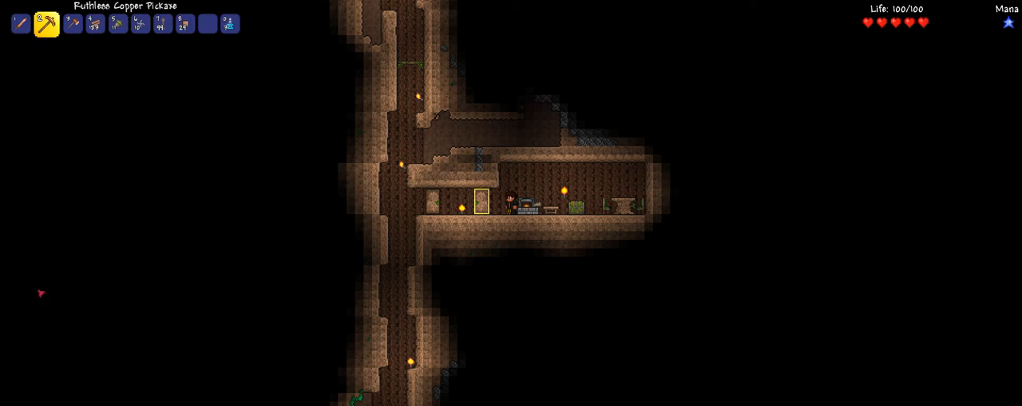